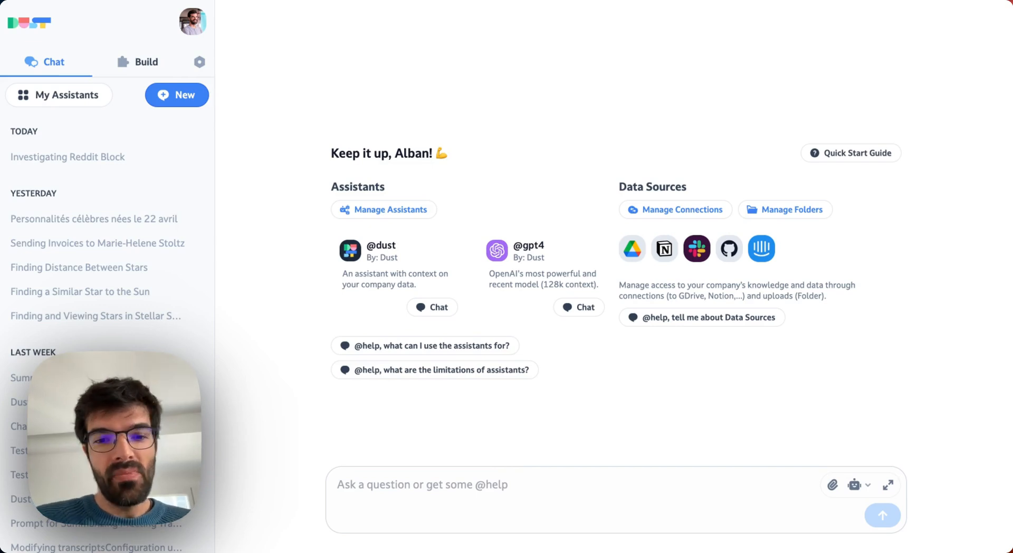
{"action": "mouse_move", "coordinate": [417, 77]}
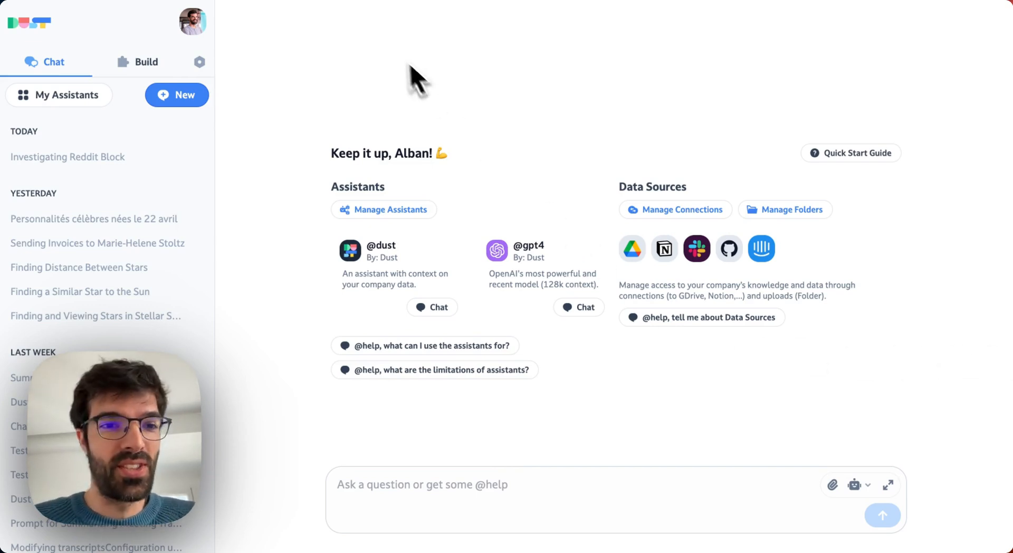
{"action": "mouse_move", "coordinate": [107, 109]}
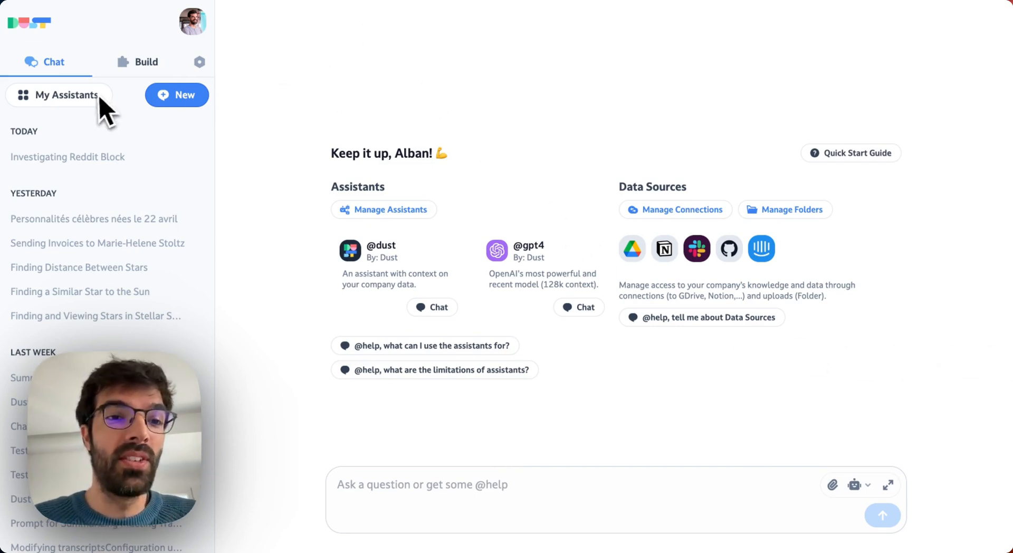
{"action": "left_click", "coordinate": [64, 94]}
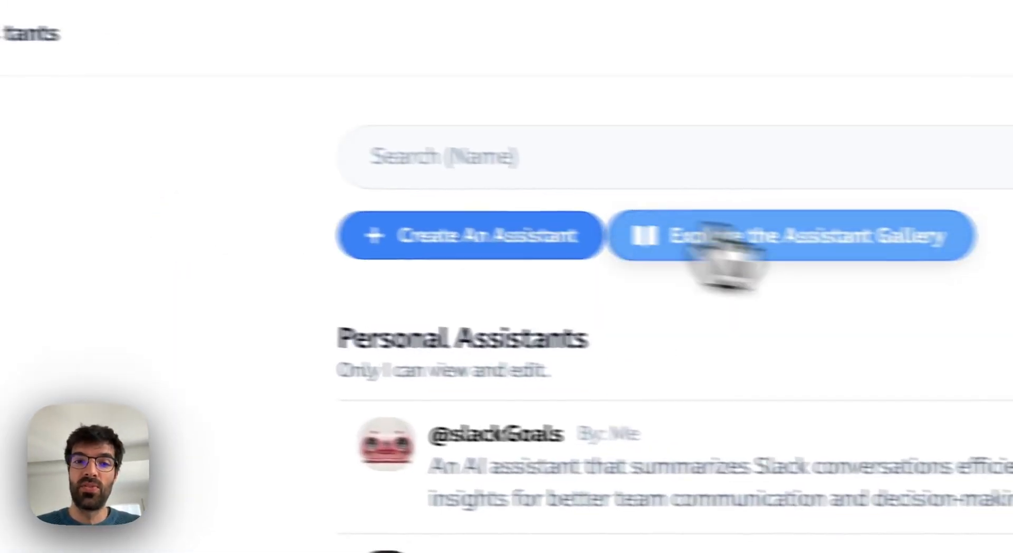
{"action": "type", "text": "tran"}
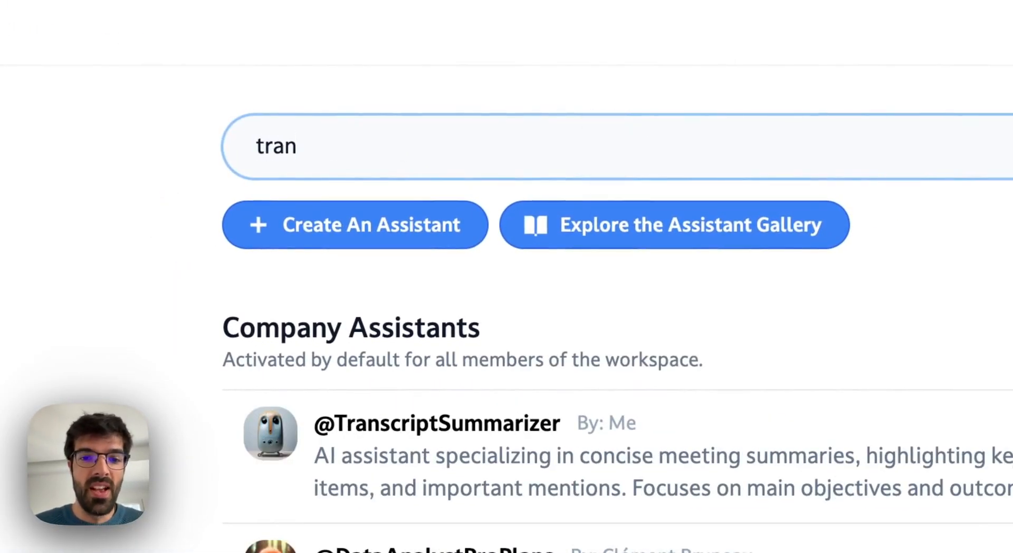
{"action": "left_click", "coordinate": [437, 424]}
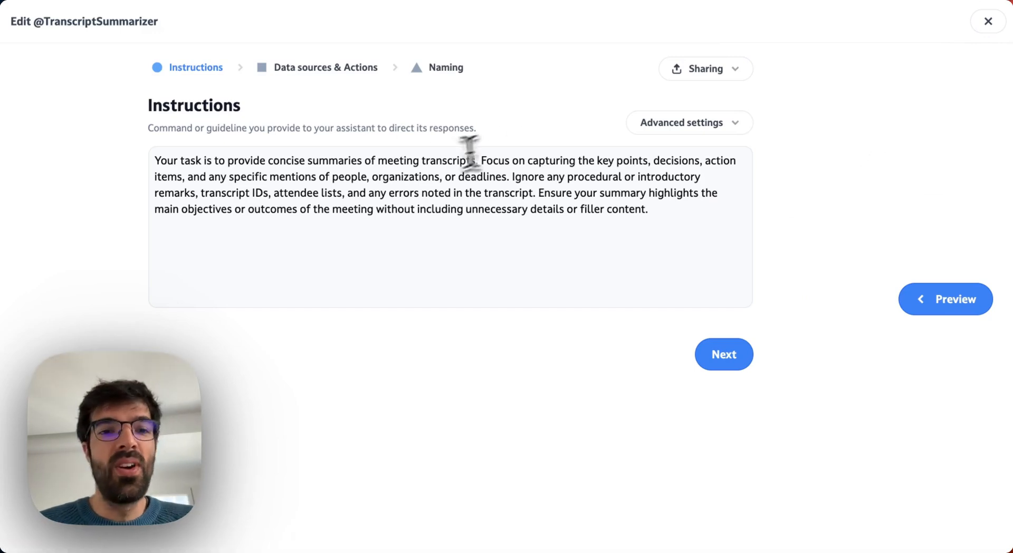
{"action": "scroll", "scroll_direction": "down", "scroll_amount": 3}
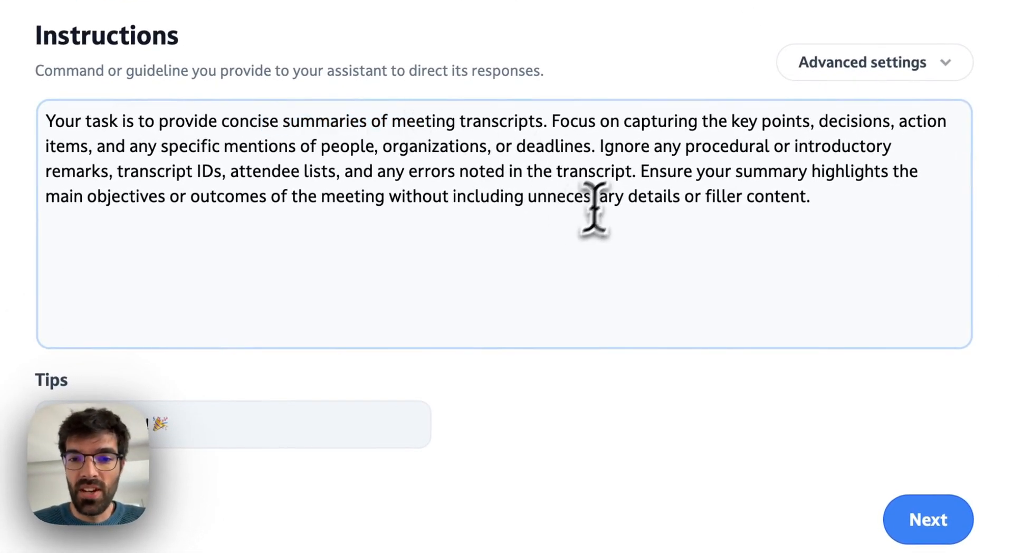
{"action": "mouse_move", "coordinate": [782, 126]}
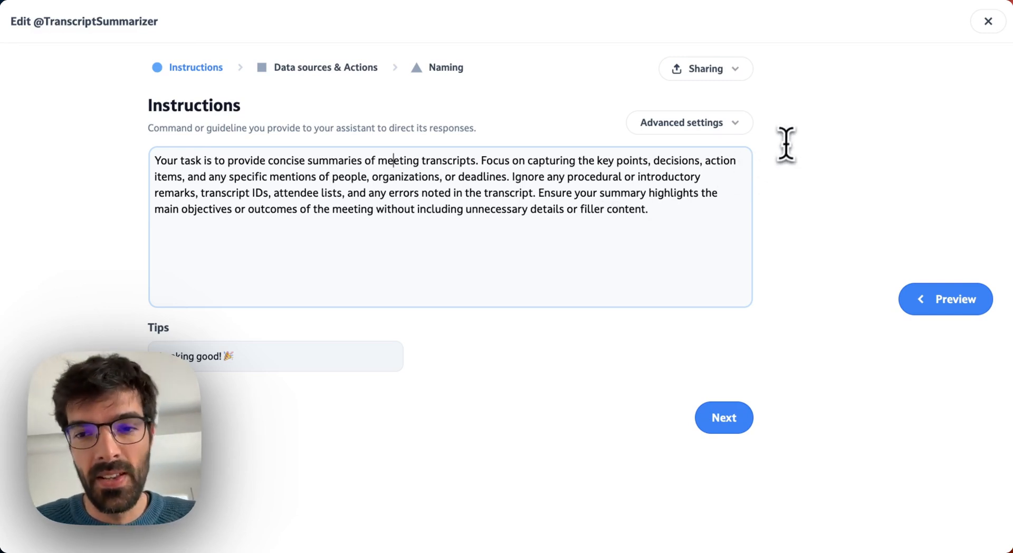
{"action": "left_click", "coordinate": [688, 123]}
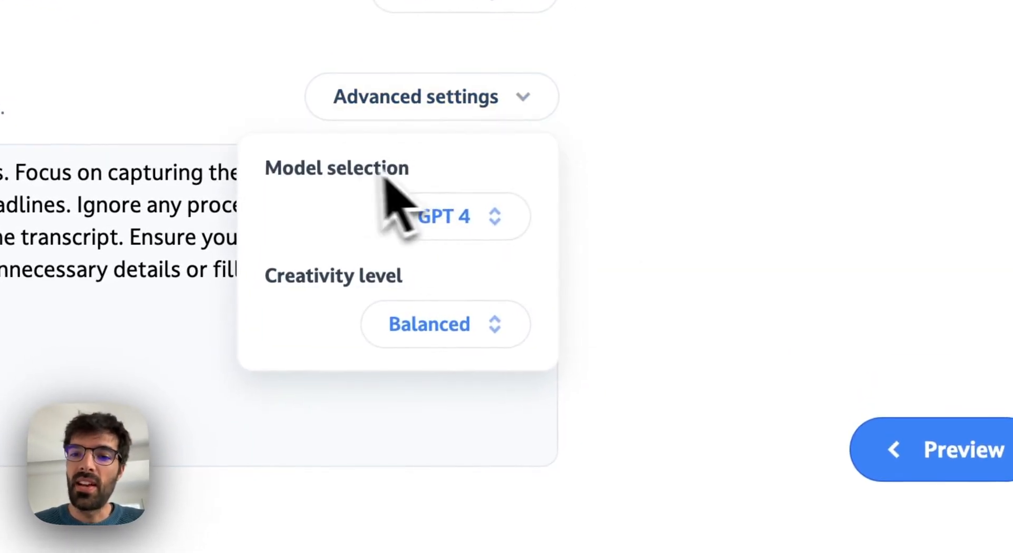
{"action": "left_click", "coordinate": [459, 217]}
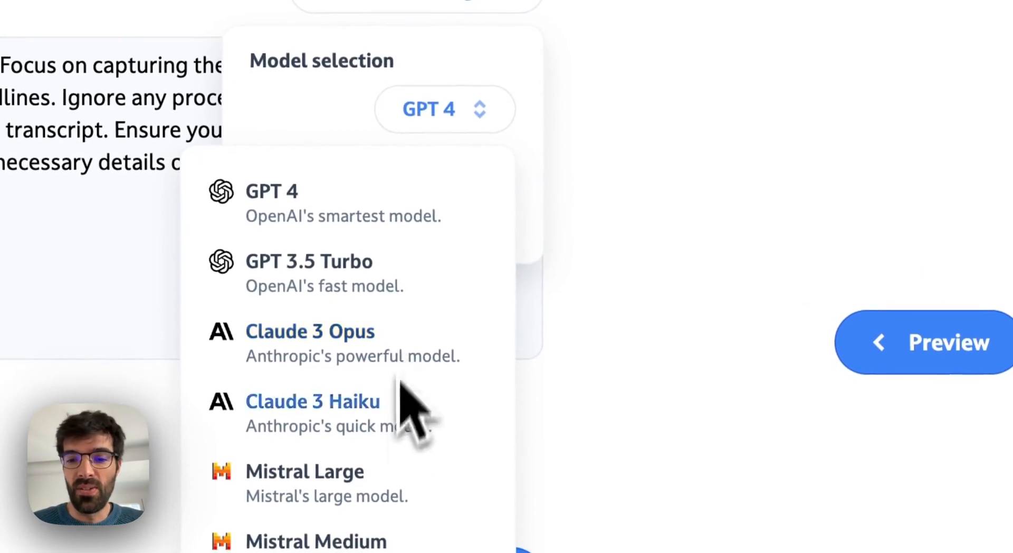
{"action": "scroll", "scroll_direction": "down", "scroll_amount": 3}
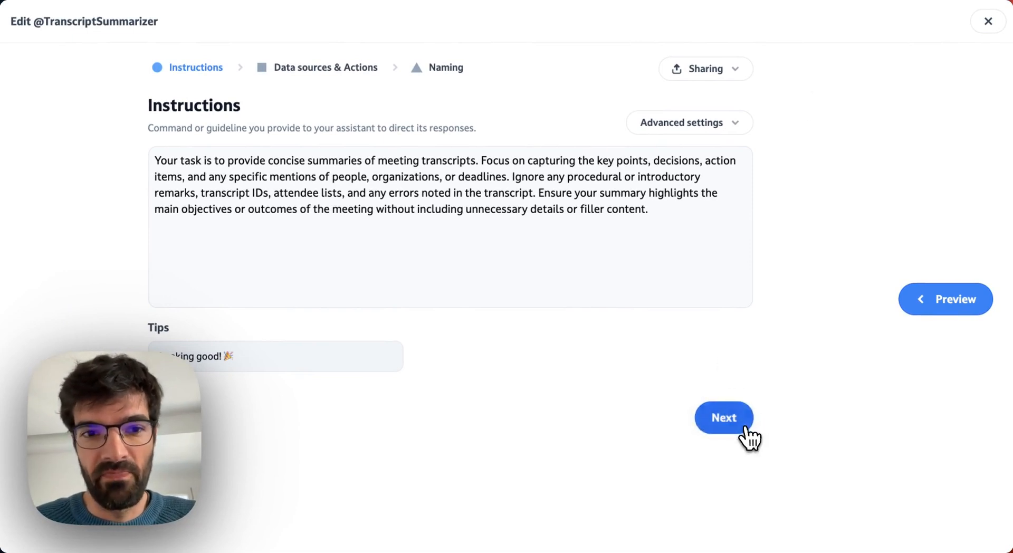
- Review the assistant's actions and naming steps, then close the editor and return home
{"action": "left_click", "coordinate": [723, 417]}
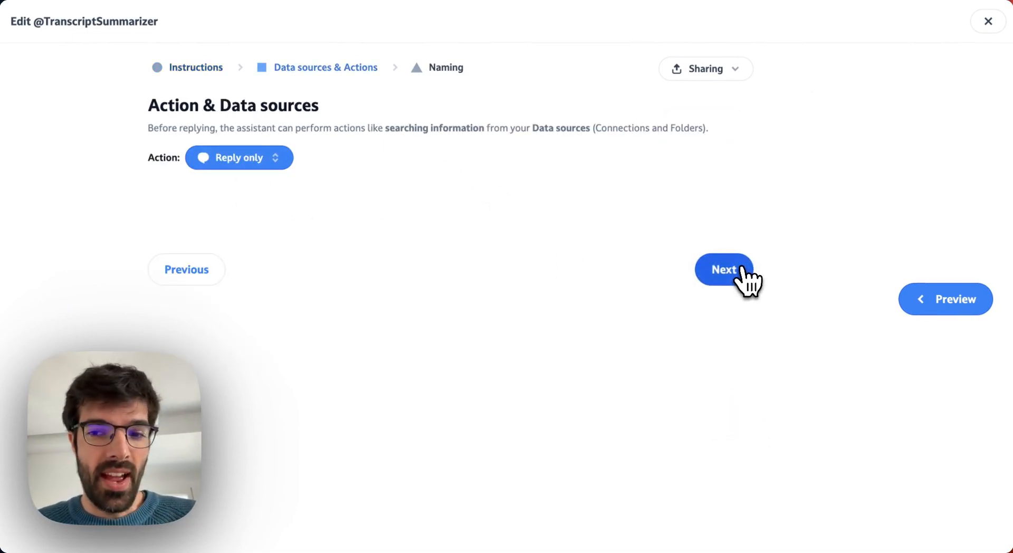
{"action": "left_click", "coordinate": [723, 269]}
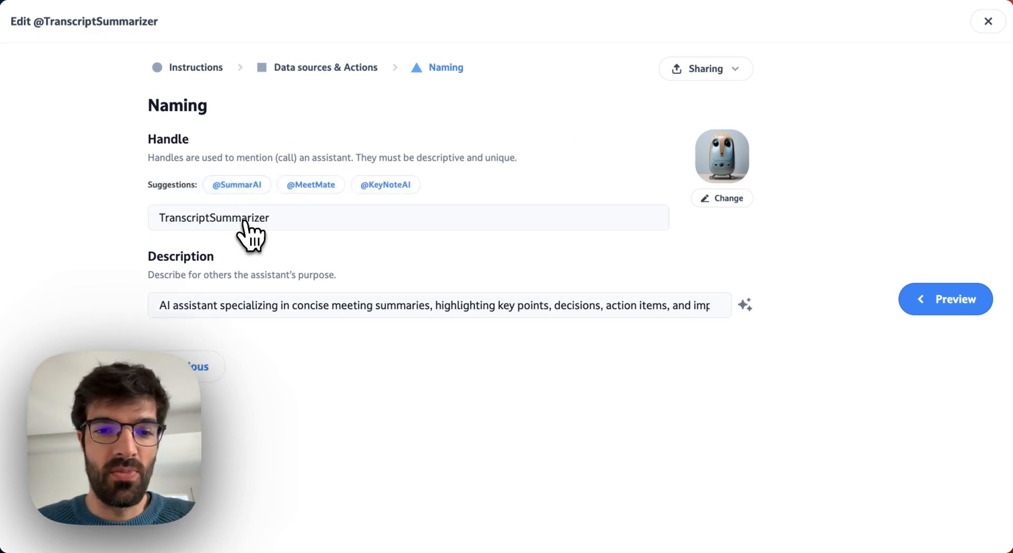
{"action": "mouse_move", "coordinate": [390, 210]}
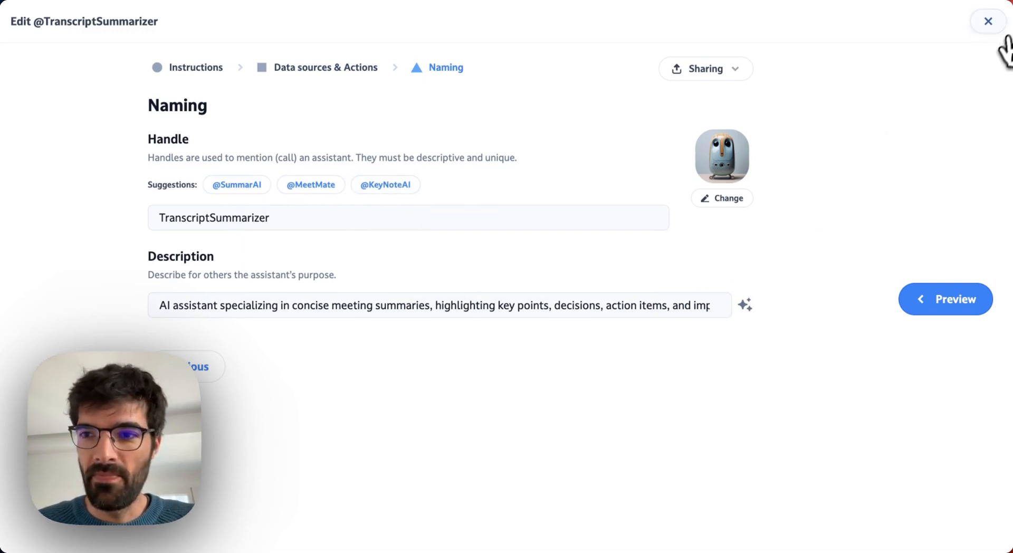
{"action": "left_click", "coordinate": [988, 22]}
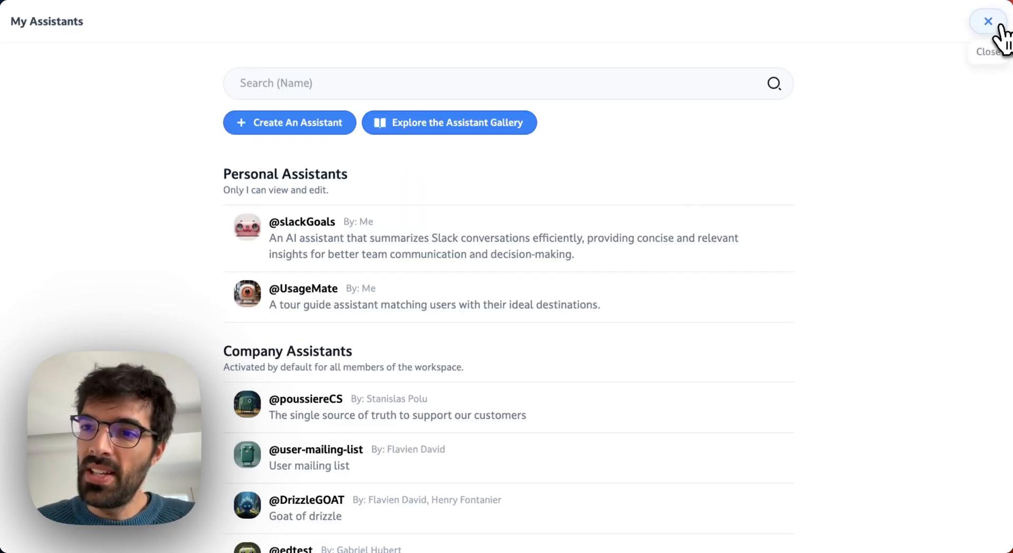
{"action": "left_click", "coordinate": [988, 21]}
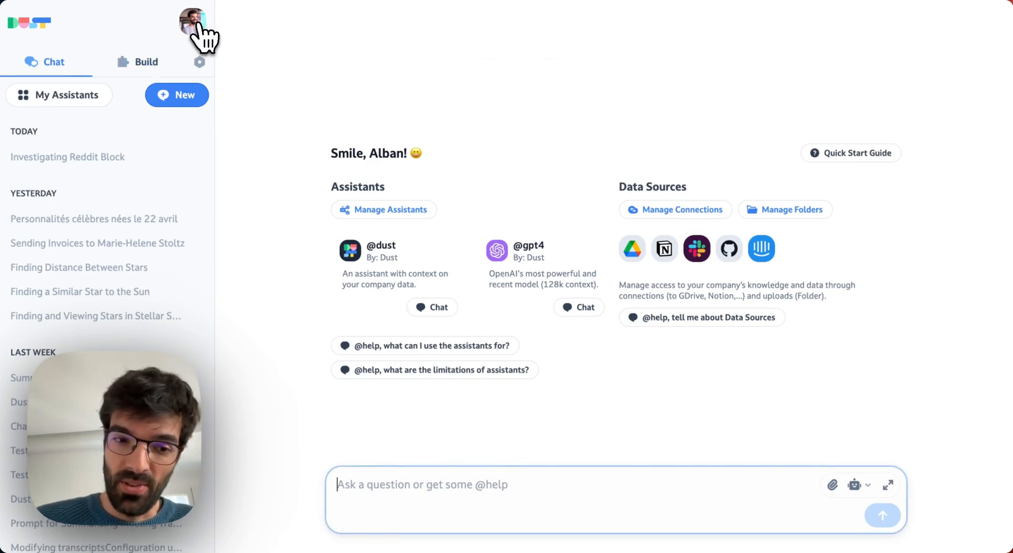
- Reach the Transcripts processing settings from the account menu
{"action": "left_click", "coordinate": [192, 19]}
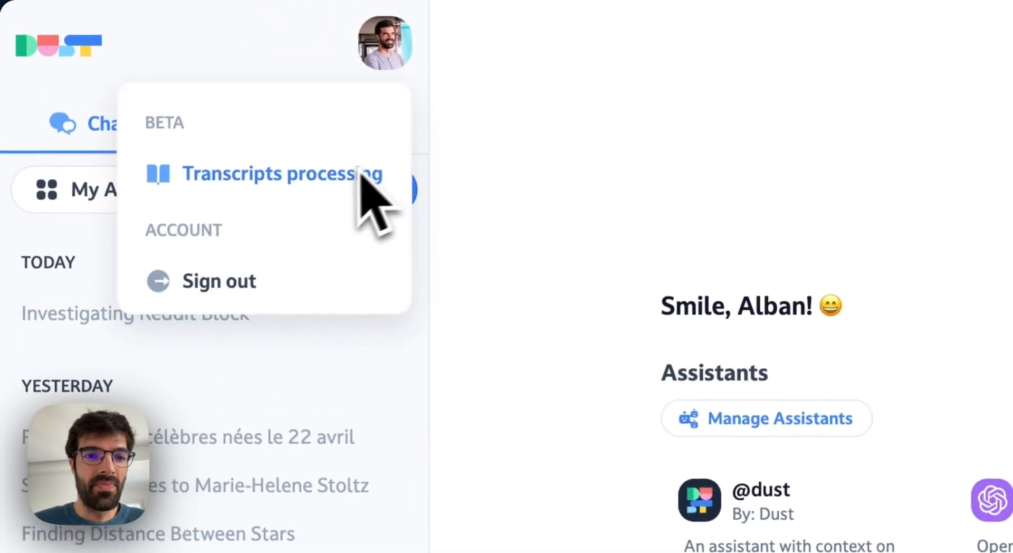
{"action": "mouse_move", "coordinate": [333, 213]}
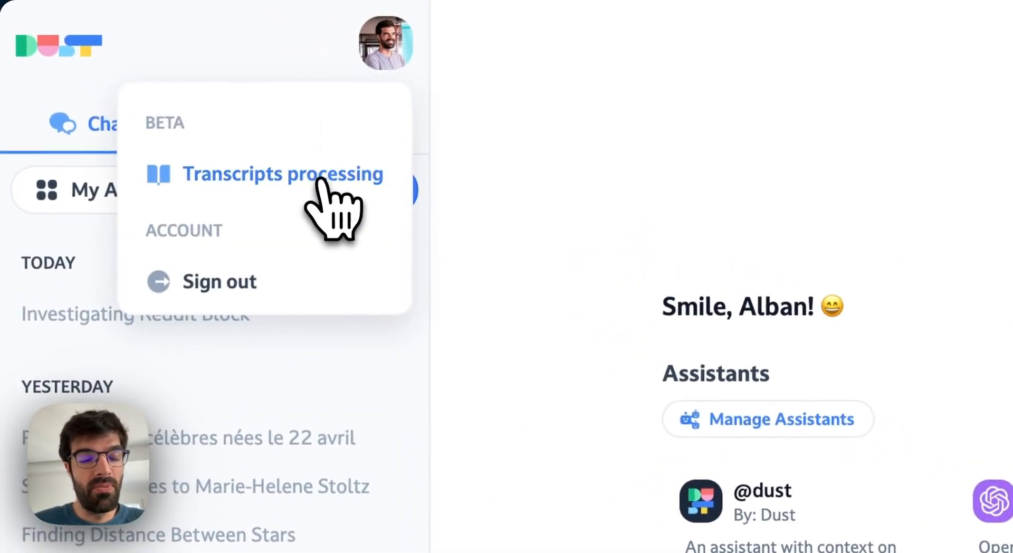
{"action": "left_click", "coordinate": [281, 173]}
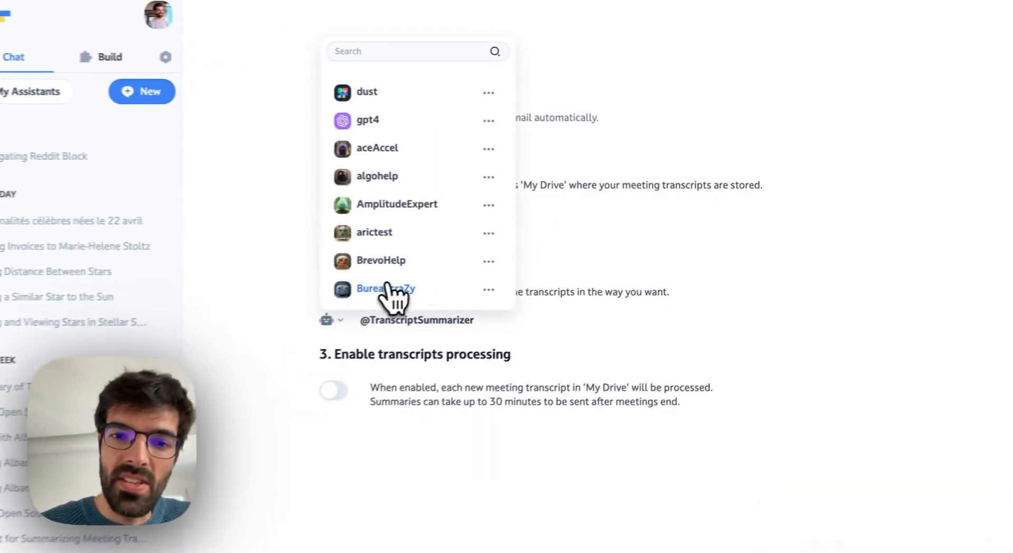
{"action": "left_click", "coordinate": [386, 288]}
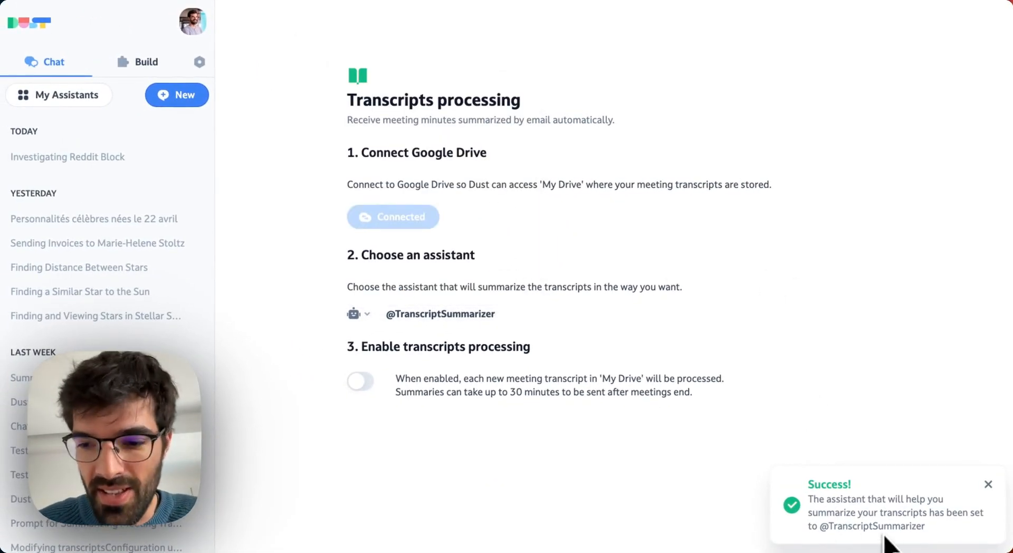
{"action": "mouse_move", "coordinate": [718, 349]}
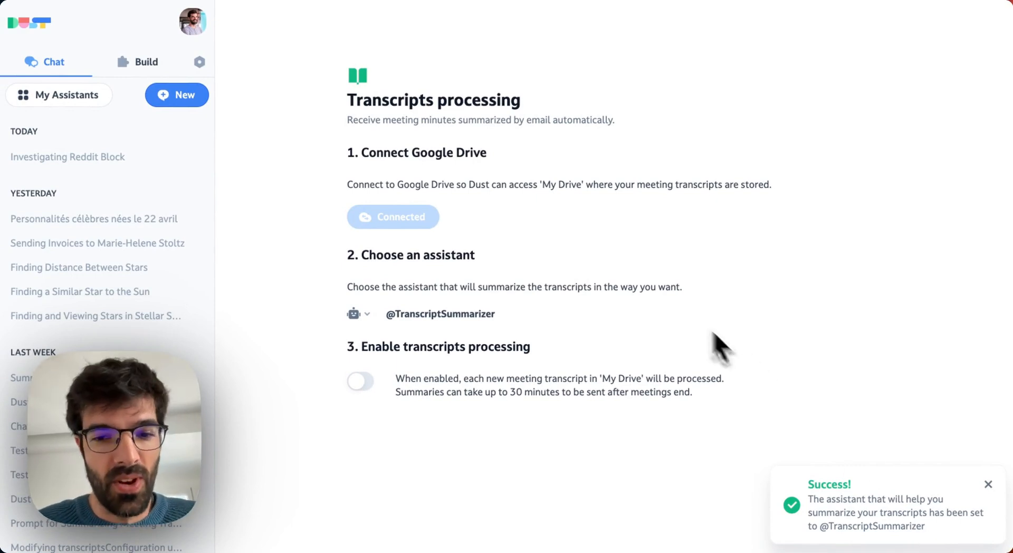
{"action": "left_click", "coordinate": [360, 381]}
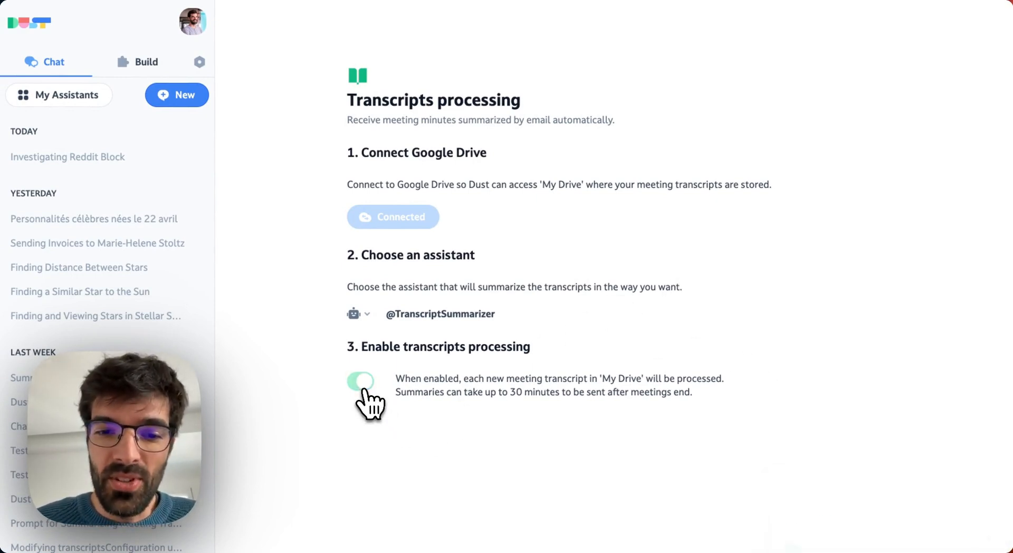
{"action": "left_click", "coordinate": [361, 381]}
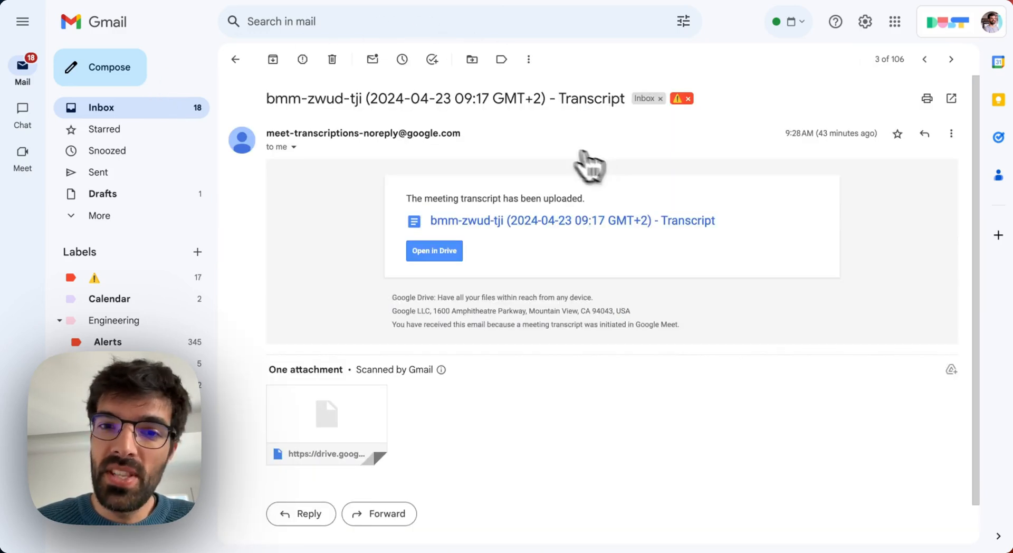
{"action": "mouse_move", "coordinate": [646, 229]}
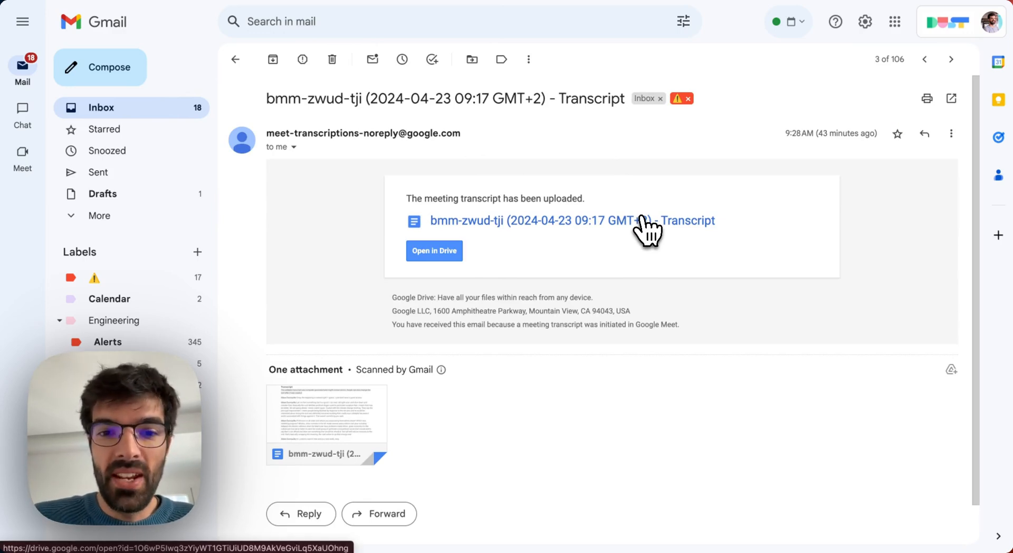
{"action": "mouse_move", "coordinate": [398, 152]}
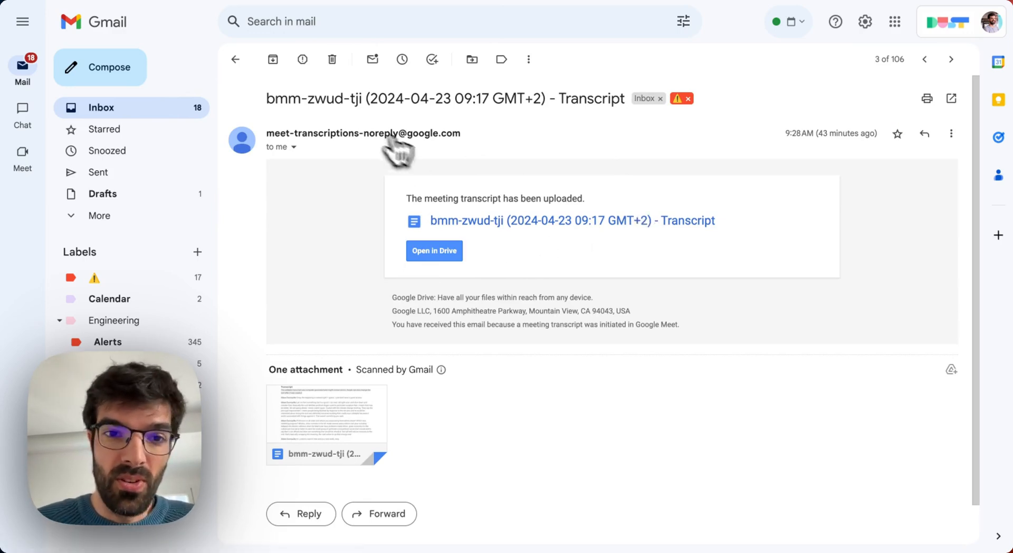
- Return from the Google Meet transcript email to the Gmail inbox
{"action": "left_click", "coordinate": [236, 59]}
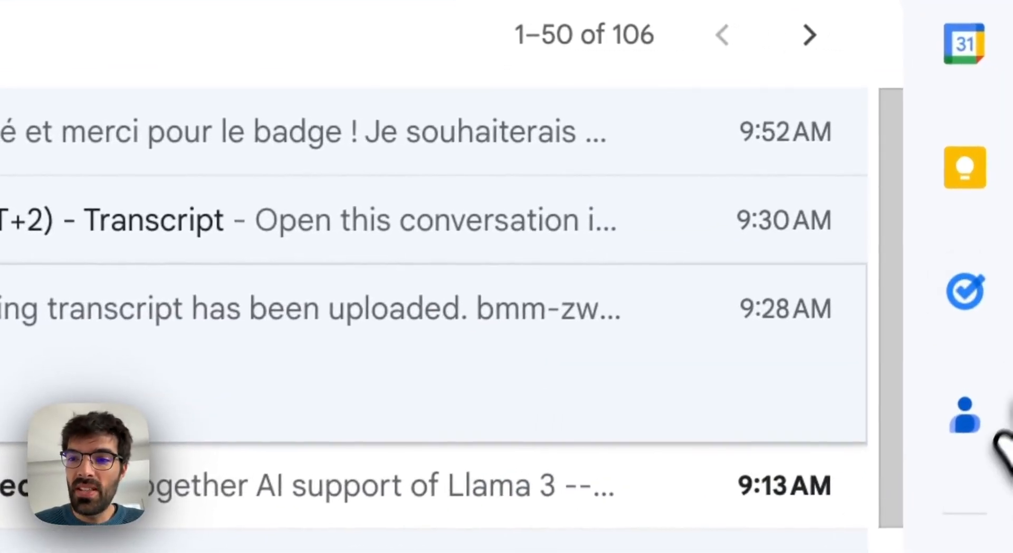
{"action": "mouse_move", "coordinate": [905, 316]}
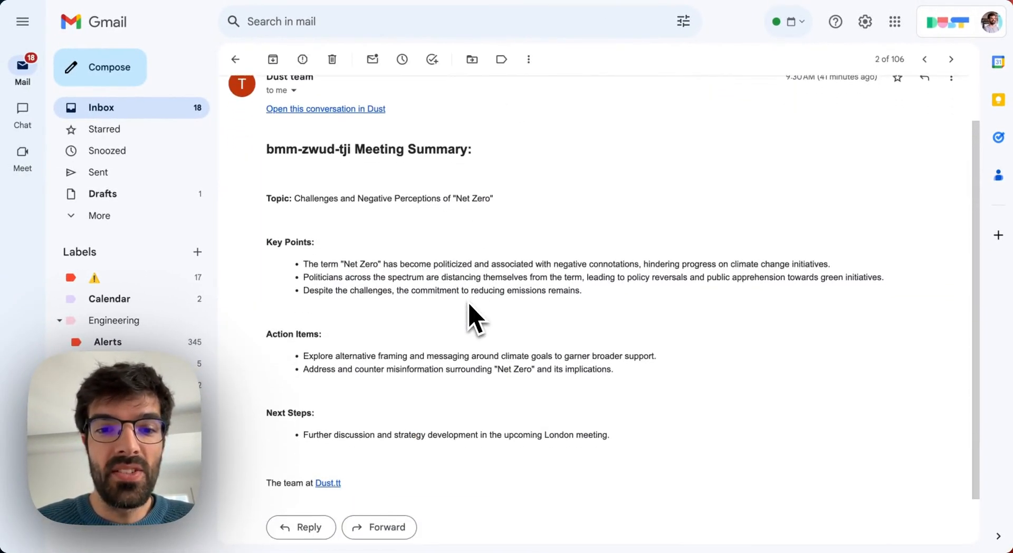
- Read the bmm-zwud-tji meeting summary email and follow its link into the Dust conversation
{"action": "scroll", "scroll_direction": "up", "scroll_amount": 3}
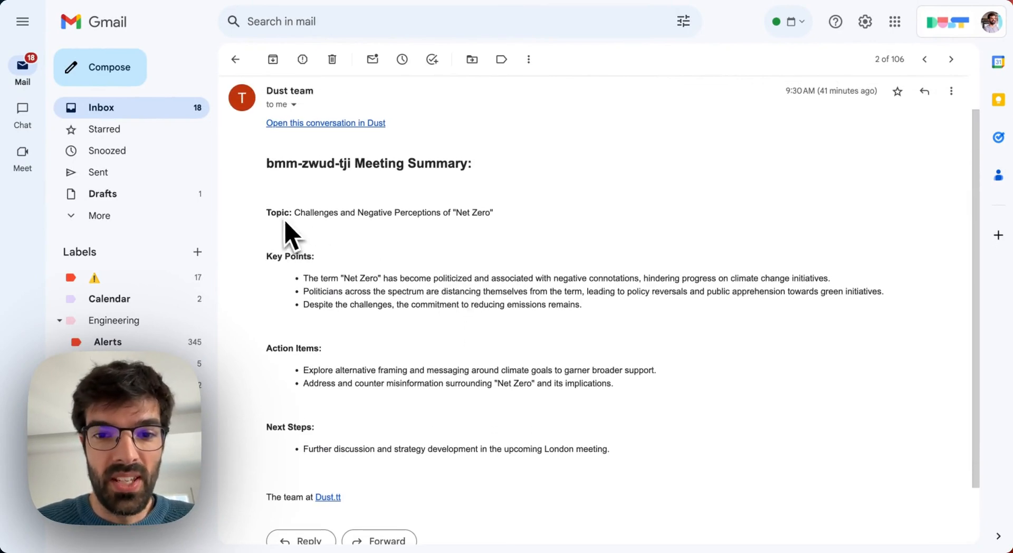
{"action": "mouse_move", "coordinate": [292, 265]}
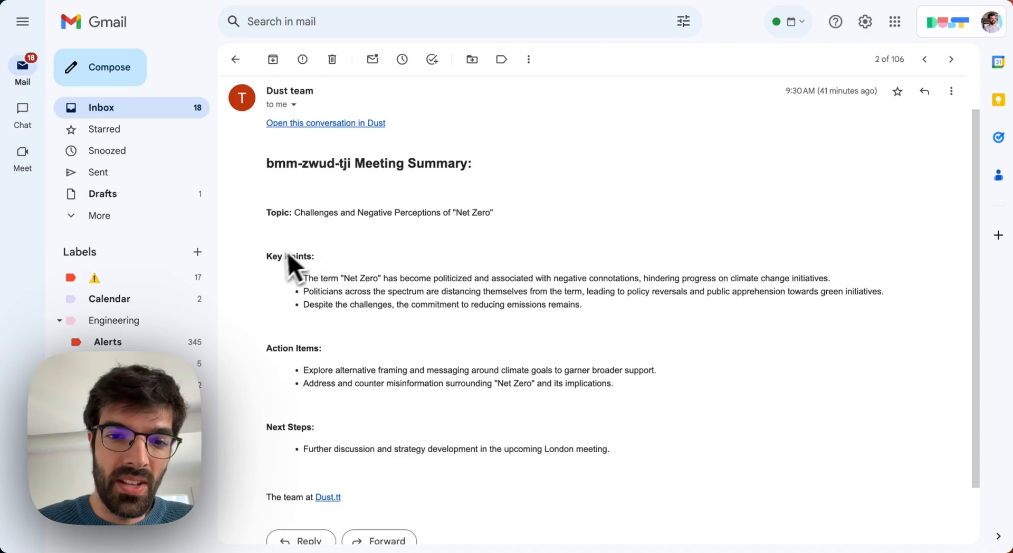
{"action": "mouse_move", "coordinate": [411, 466]}
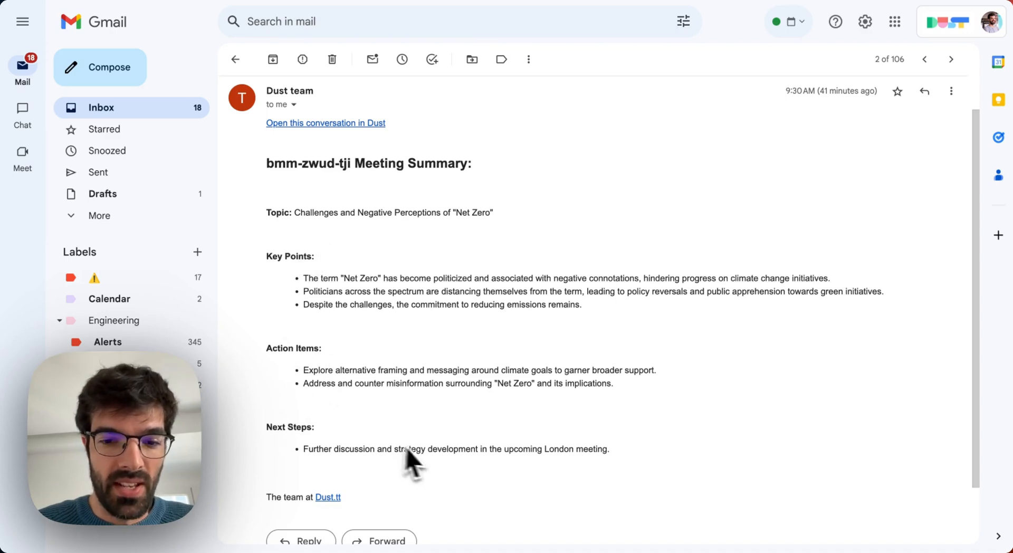
{"action": "scroll", "scroll_direction": "up", "scroll_amount": 3}
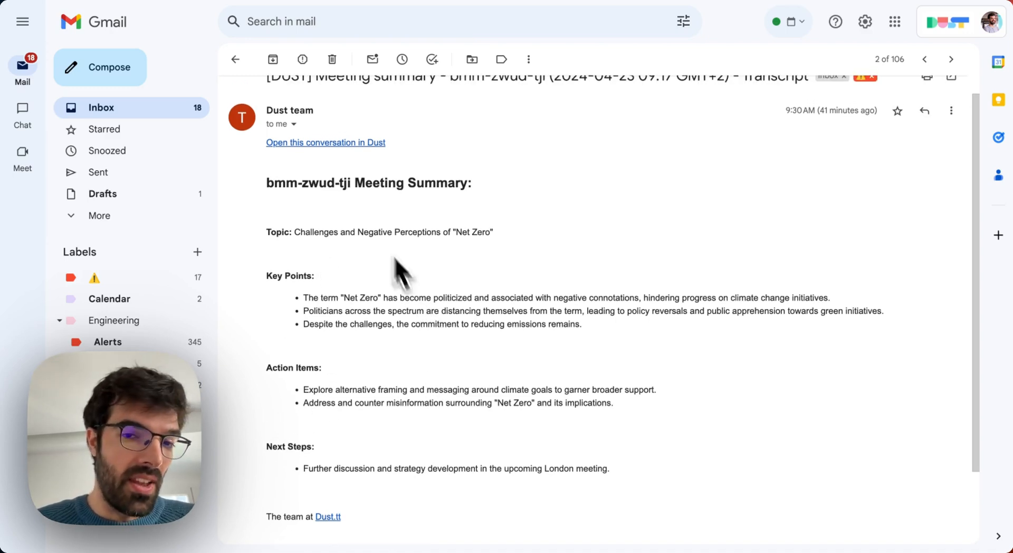
{"action": "left_click", "coordinate": [326, 143]}
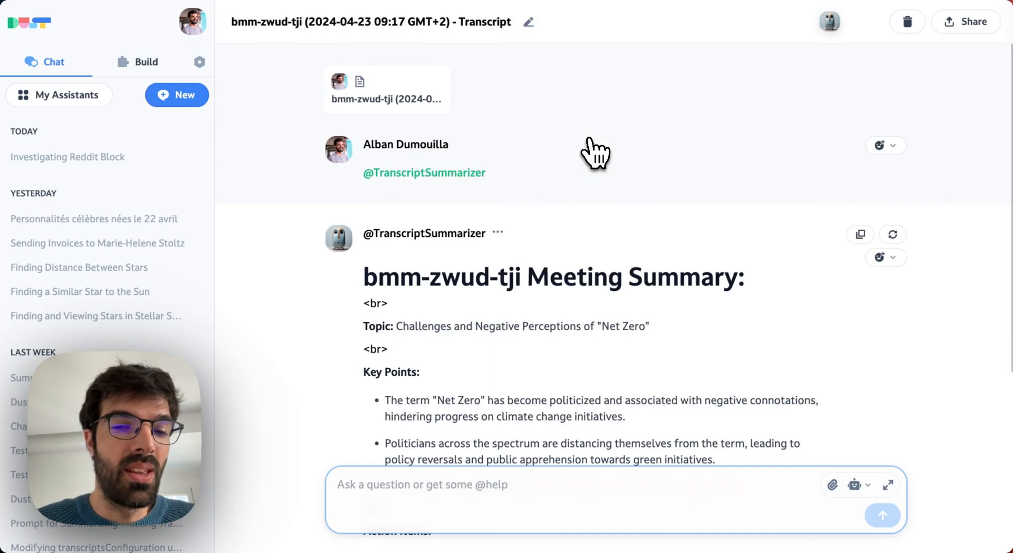
{"action": "scroll", "scroll_direction": "down", "scroll_amount": 3}
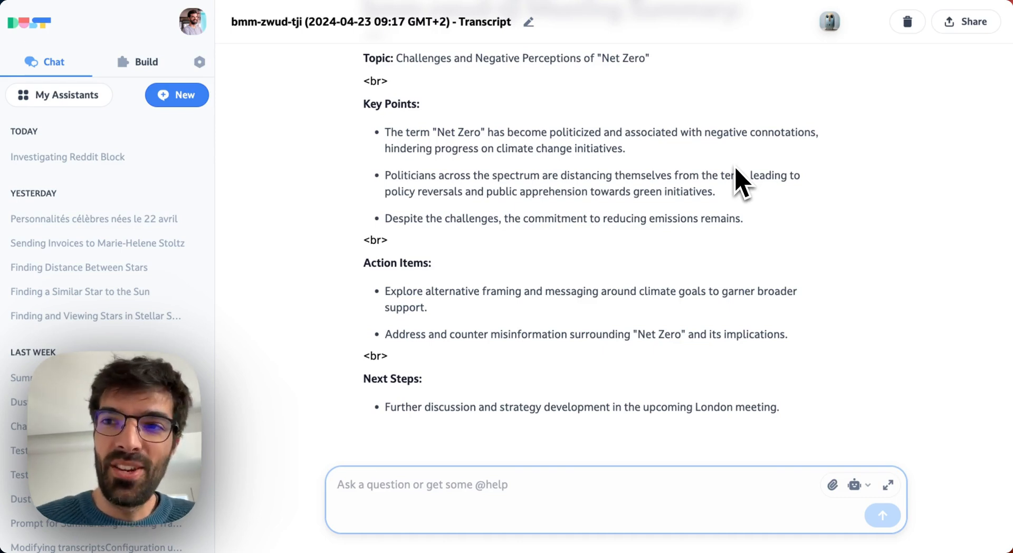
{"action": "mouse_move", "coordinate": [743, 270]}
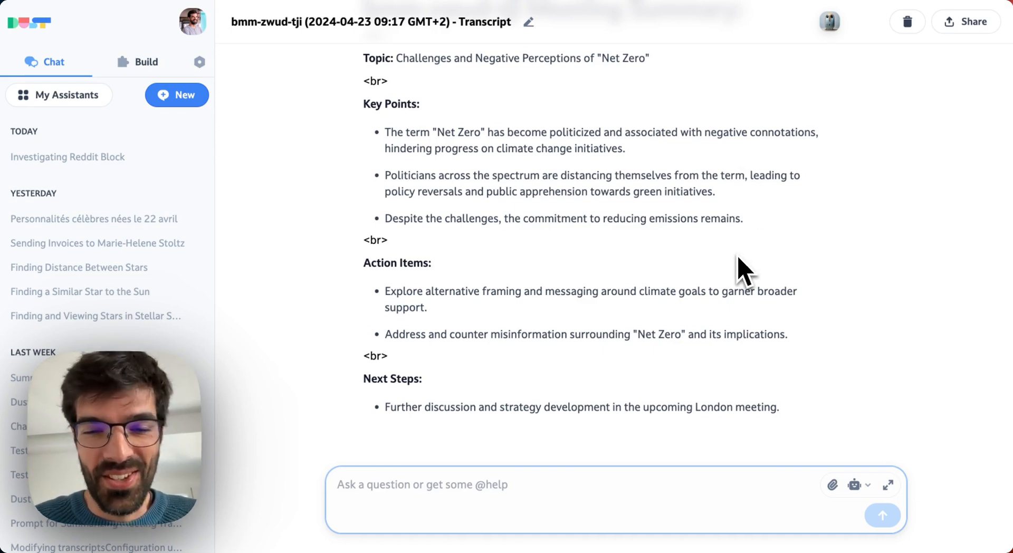